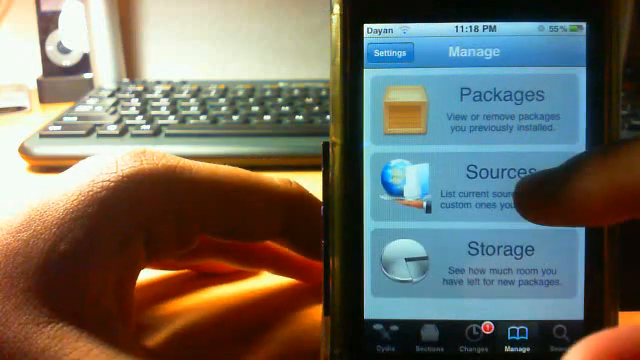
Open Cydia's Sources list of installed repositories from the Manage tab
click(495, 185)
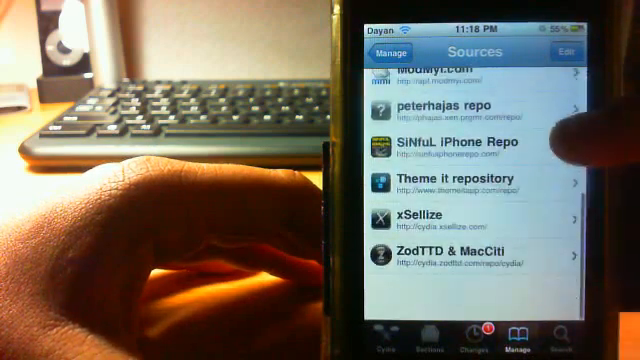
scroll(down, 3)
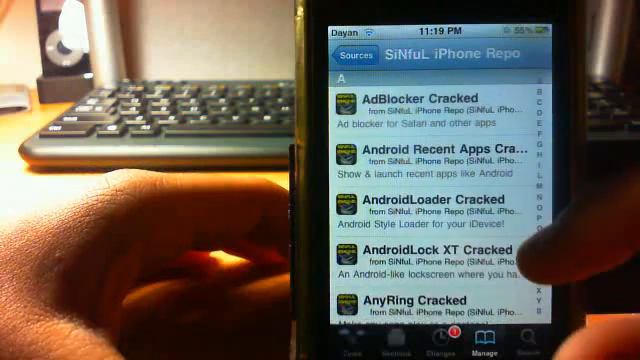
scroll(down, 3)
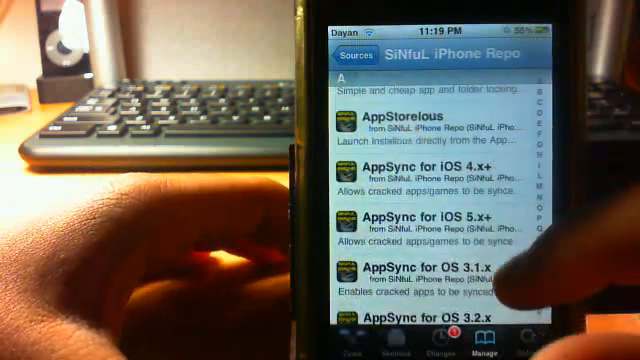
scroll(down, 3)
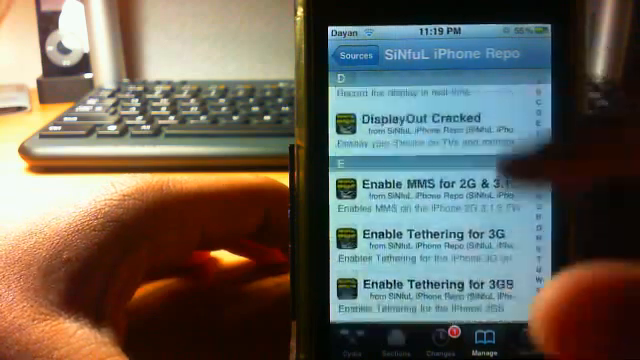
scroll(down, 3)
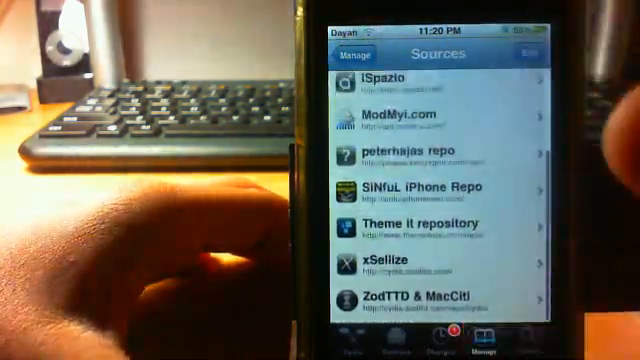
scroll(down, 3)
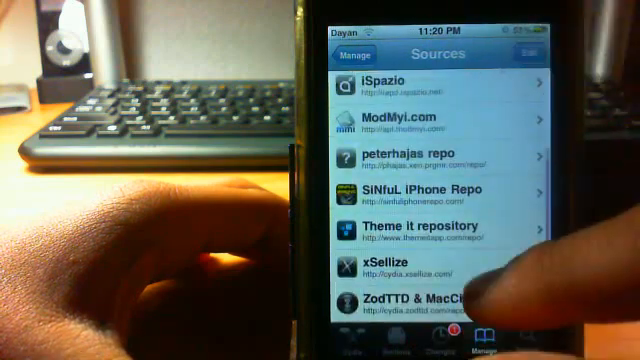
click(421, 273)
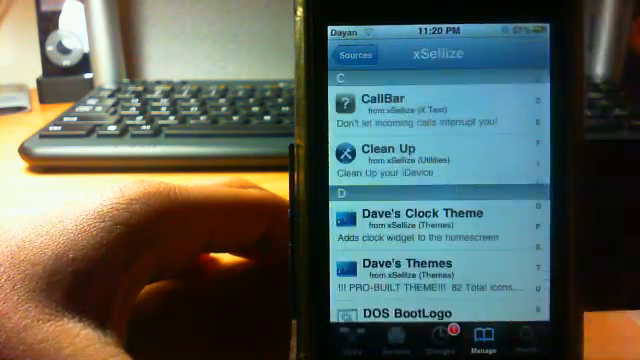
scroll(down, 3)
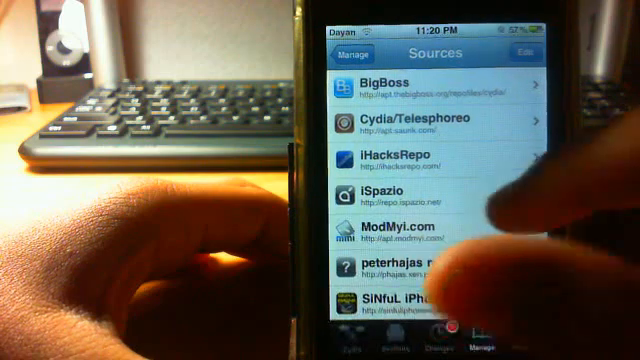
Browse the iSpazio Official Repo's packages, then open the peterhajas repo
click(400, 195)
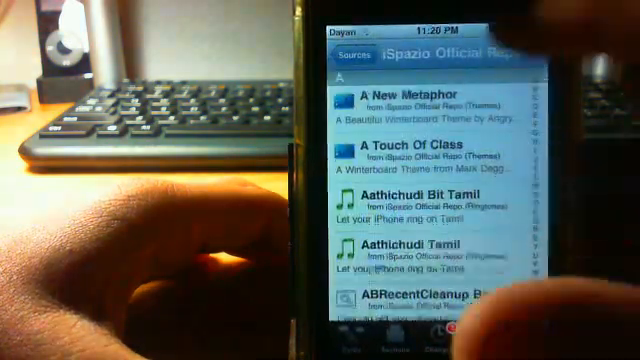
scroll(down, 3)
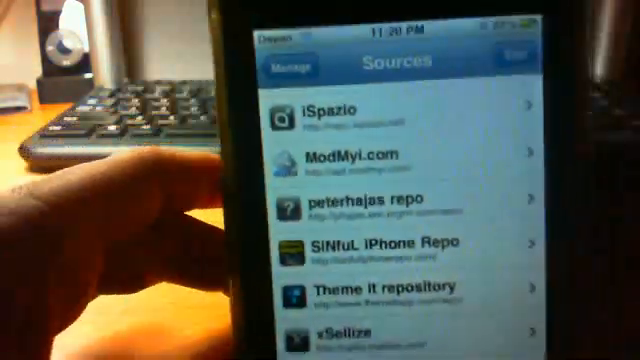
click(410, 205)
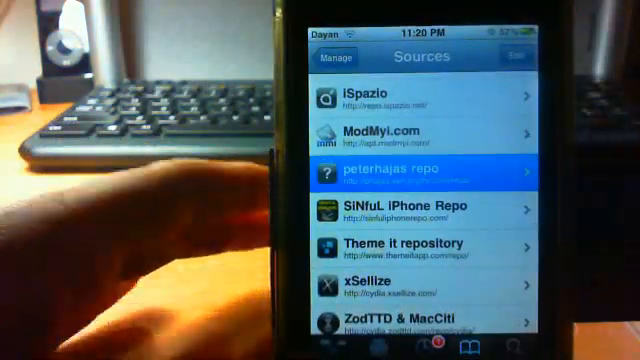